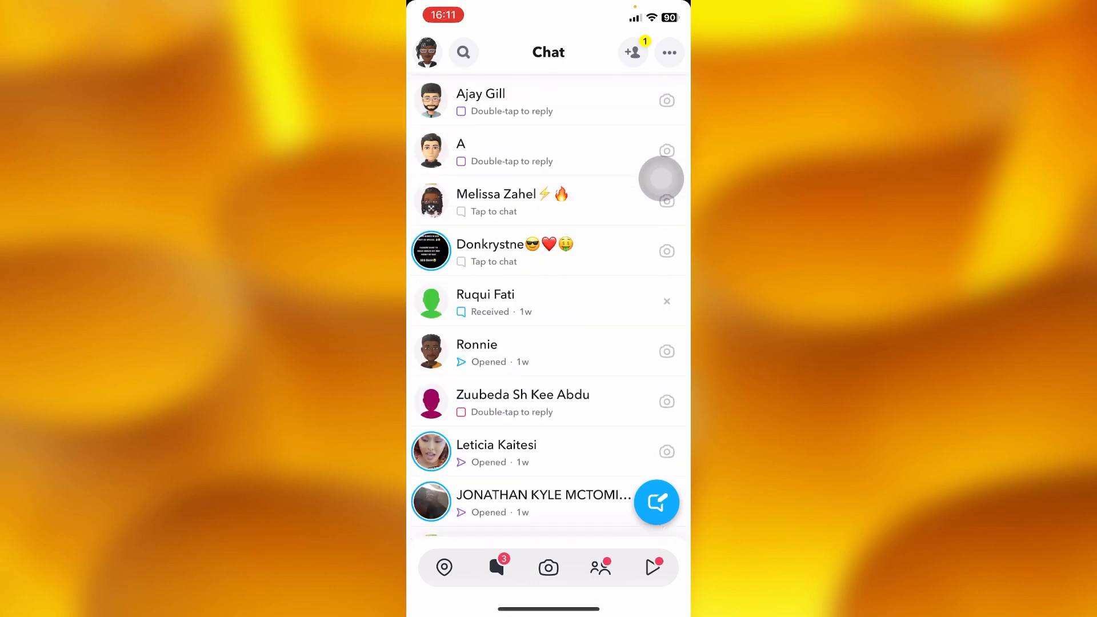
Step: Scroll through Snapchat Settings down to the privacy controls with Clear Data and Blocked users
scroll(down, 3)
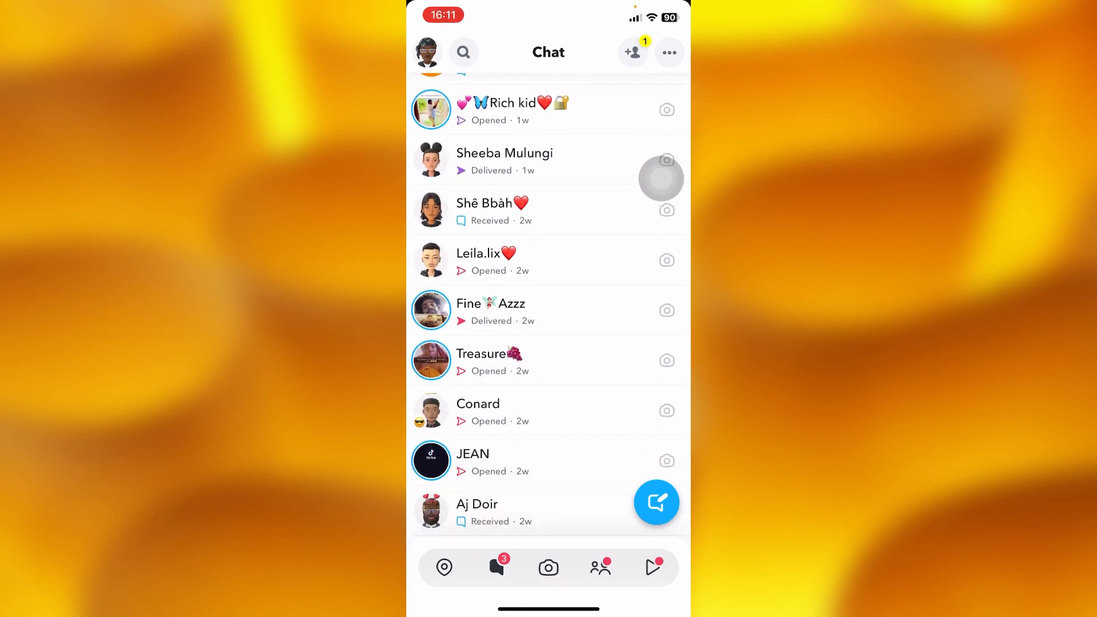
scroll(down, 3)
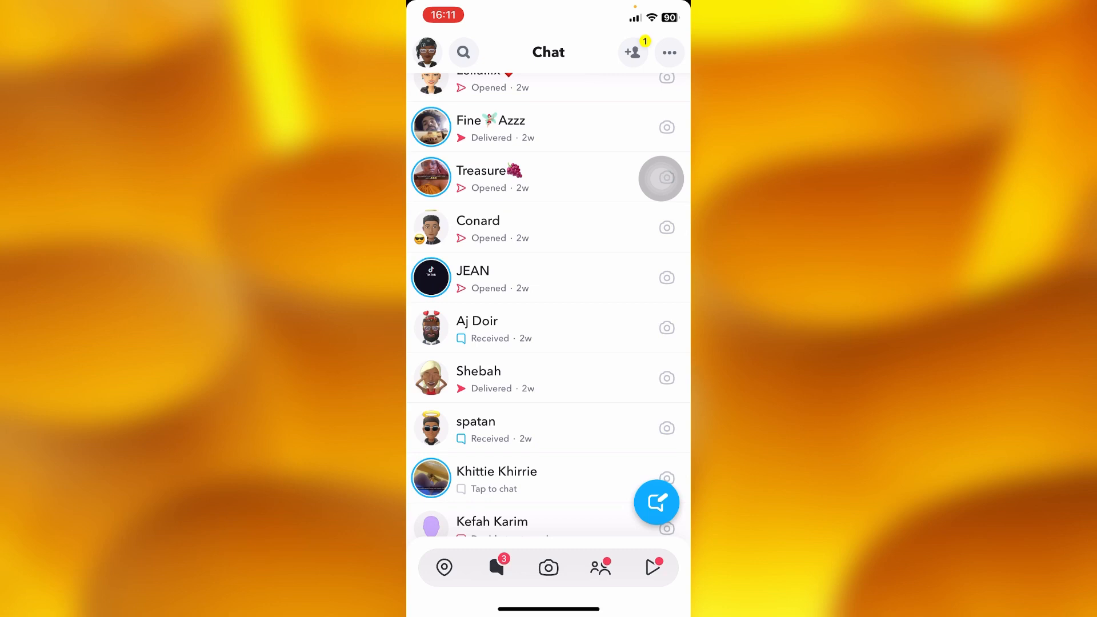
scroll(down, 3)
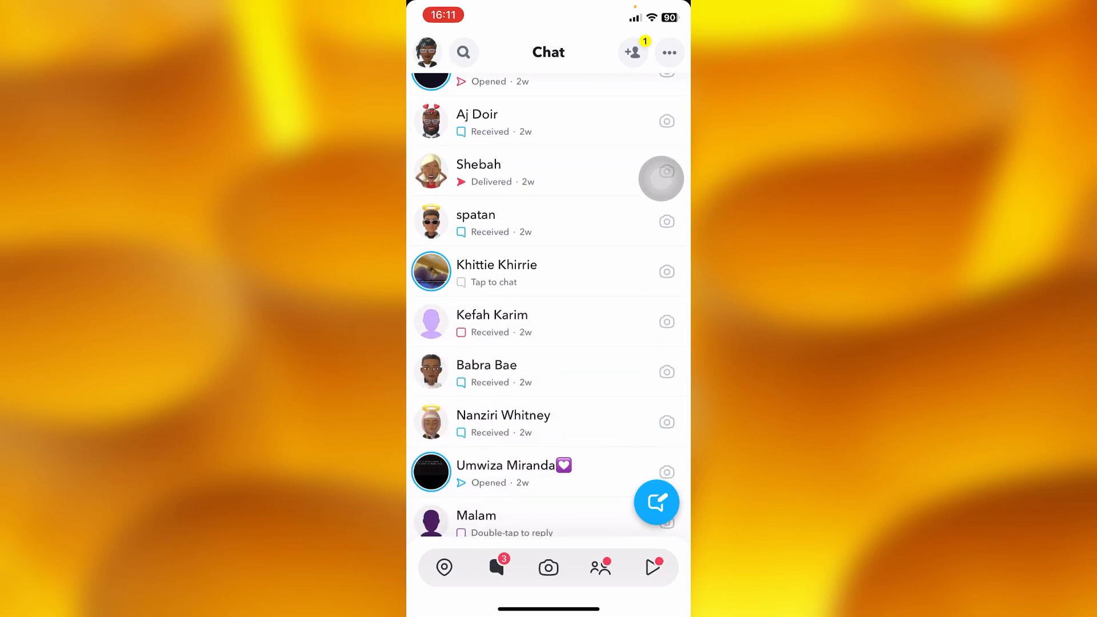
click(485, 371)
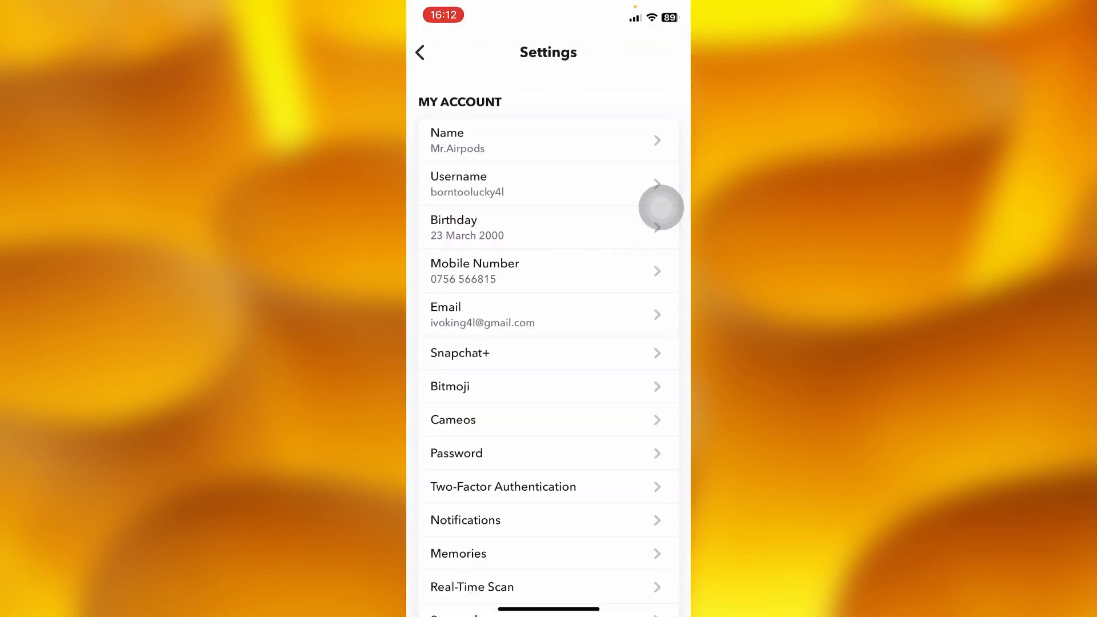
Step: Scroll to Privacy Controls and open the Clear Data page
scroll(down, 3)
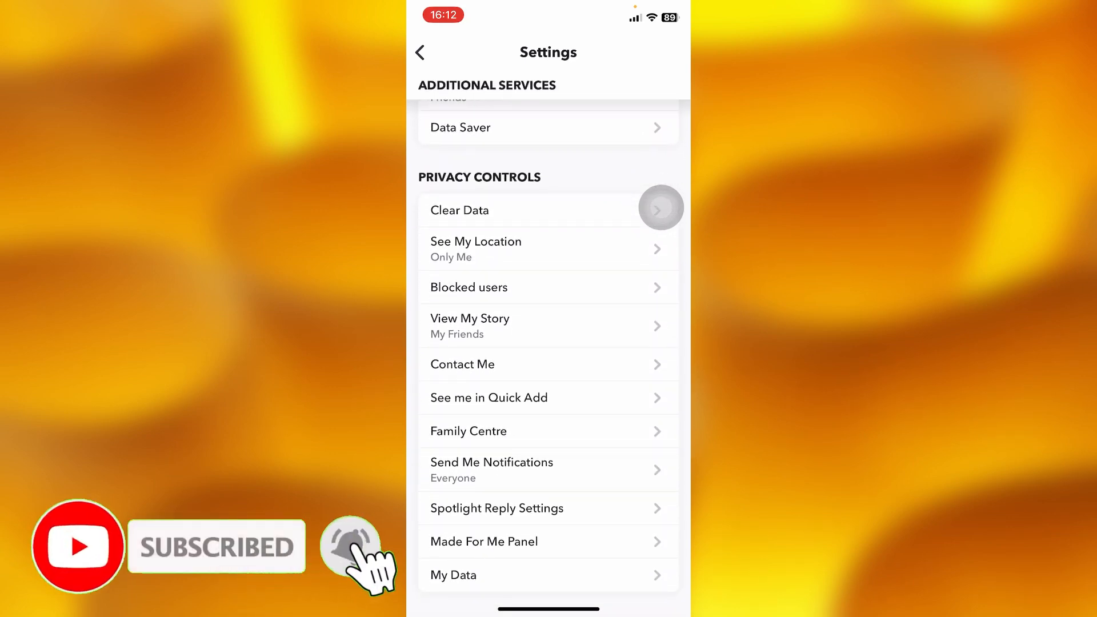
click(460, 210)
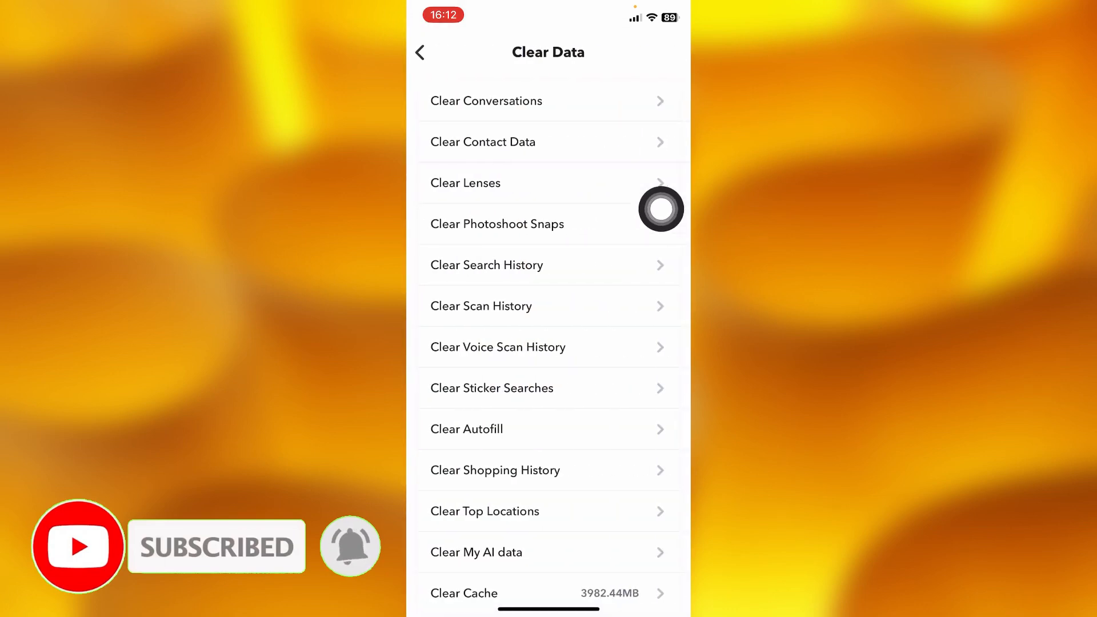
click(486, 101)
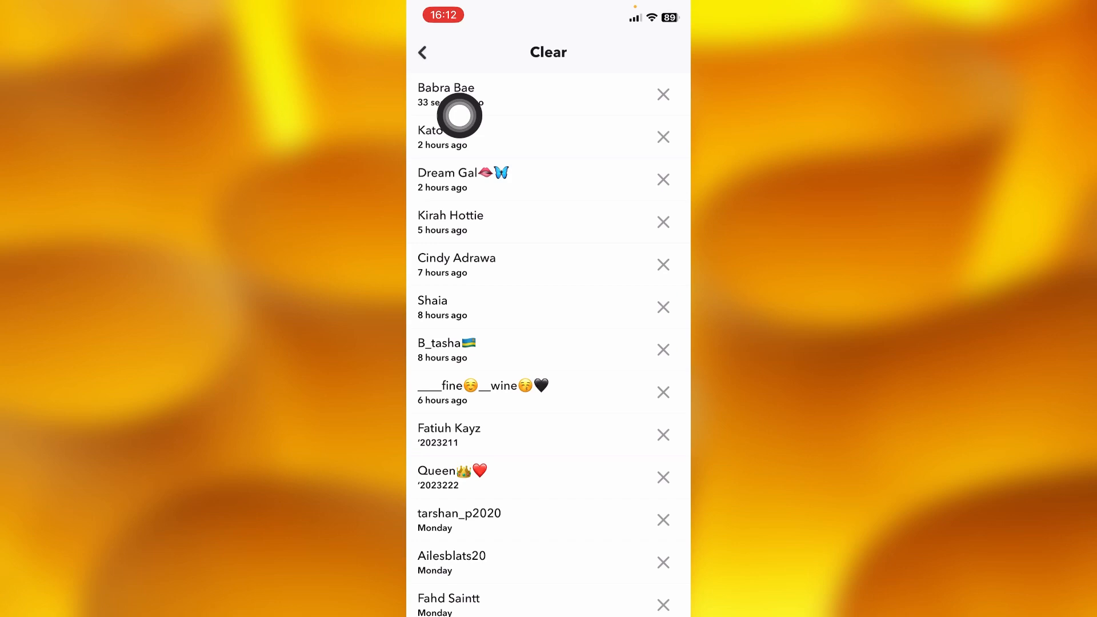
mouse_move(528, 113)
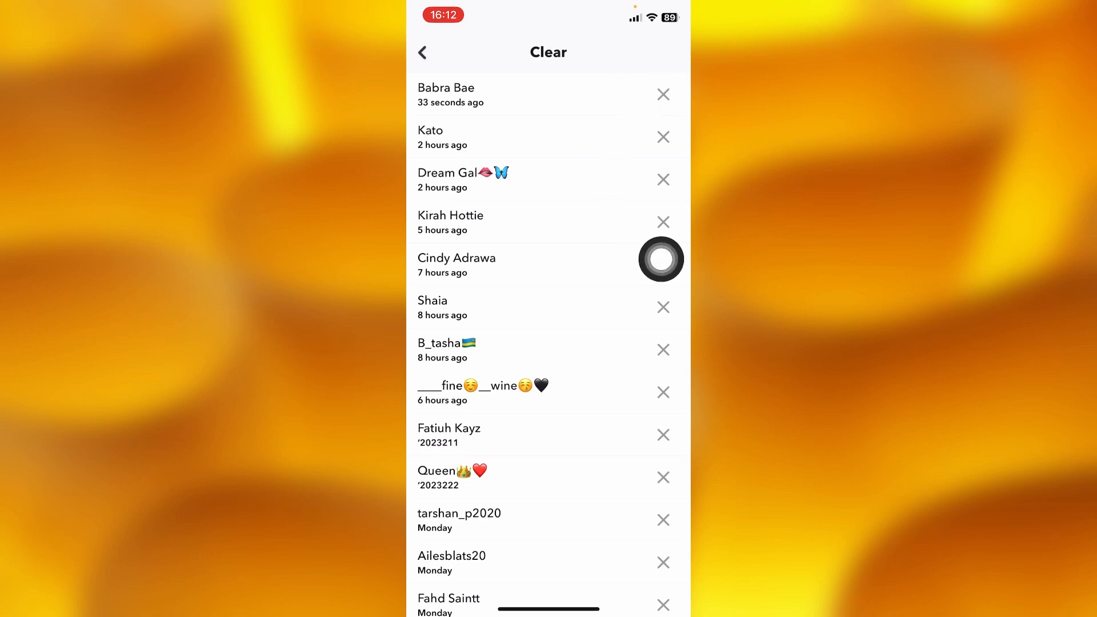
click(662, 94)
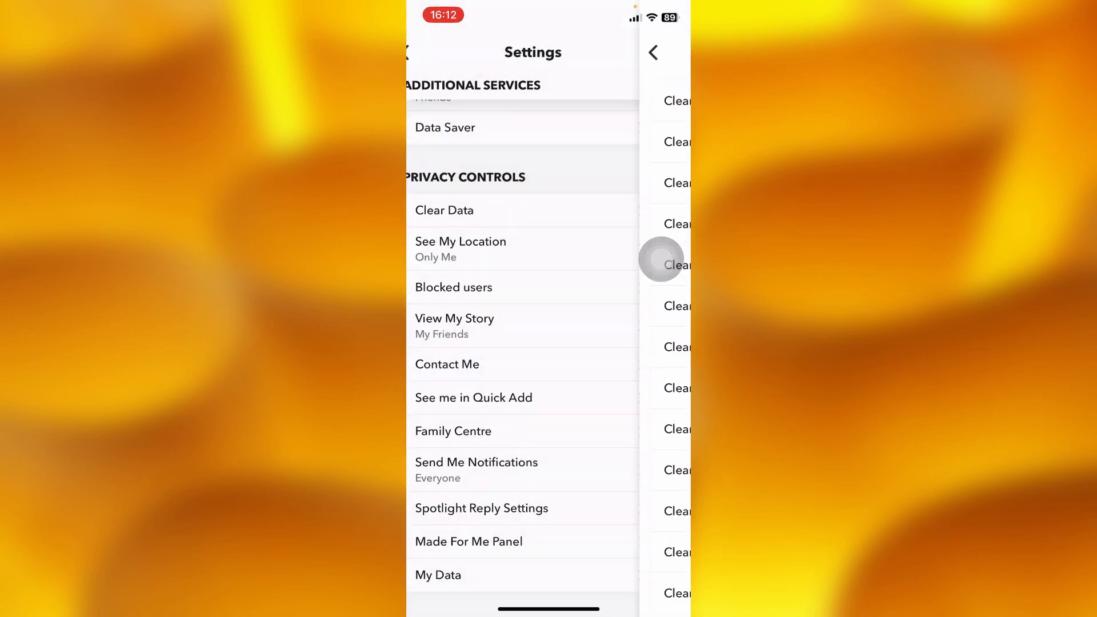
click(652, 52)
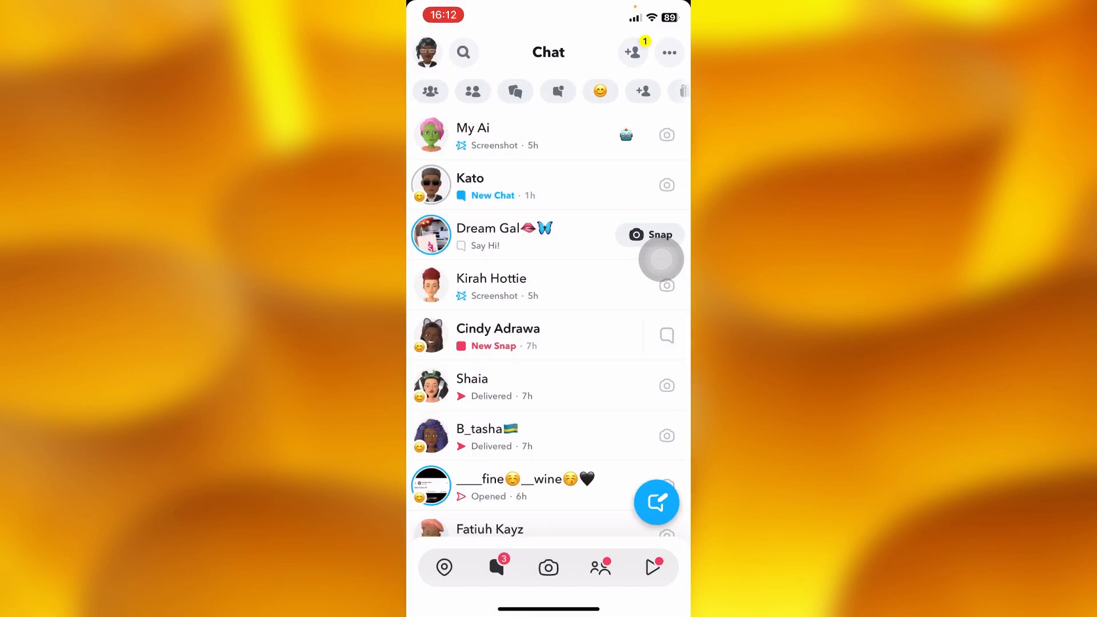